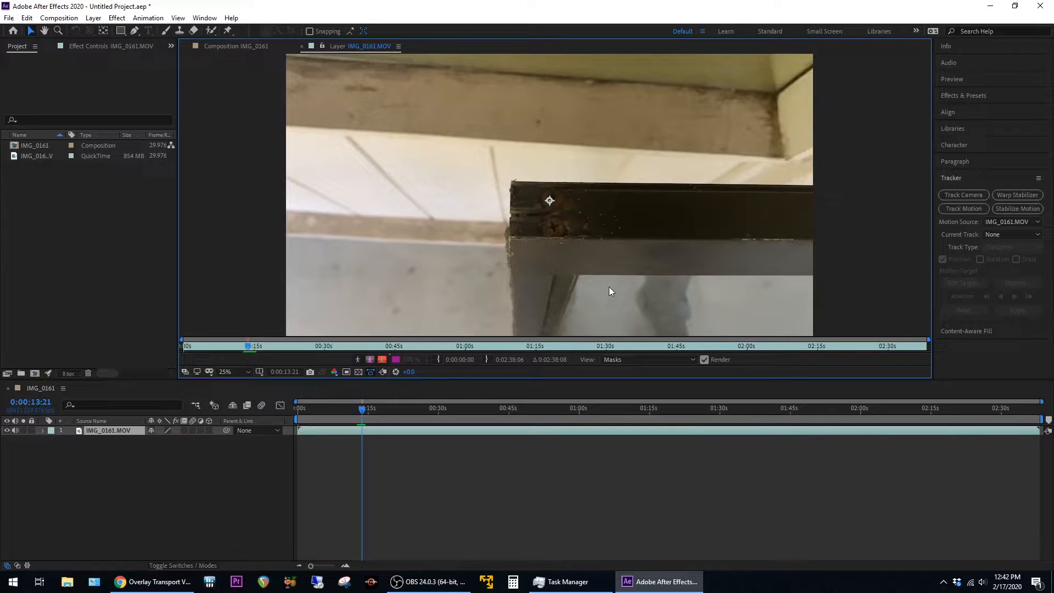
mouse_move(586, 291)
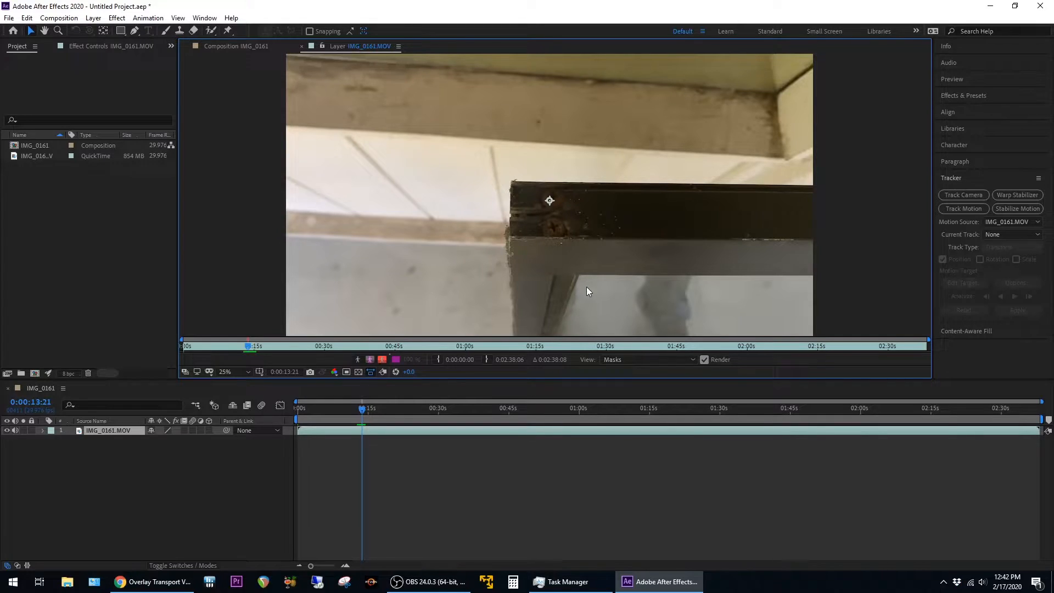
Step: Add Track Motion to the clip and widen Track Point 1 around both screw heads
click(962, 208)
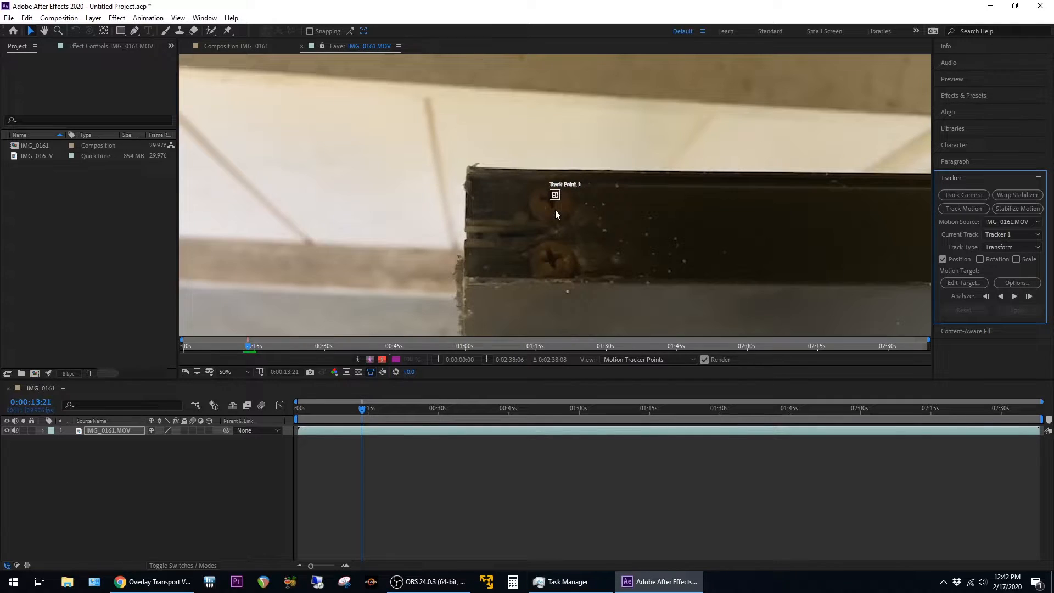
drag(555, 204, 591, 242)
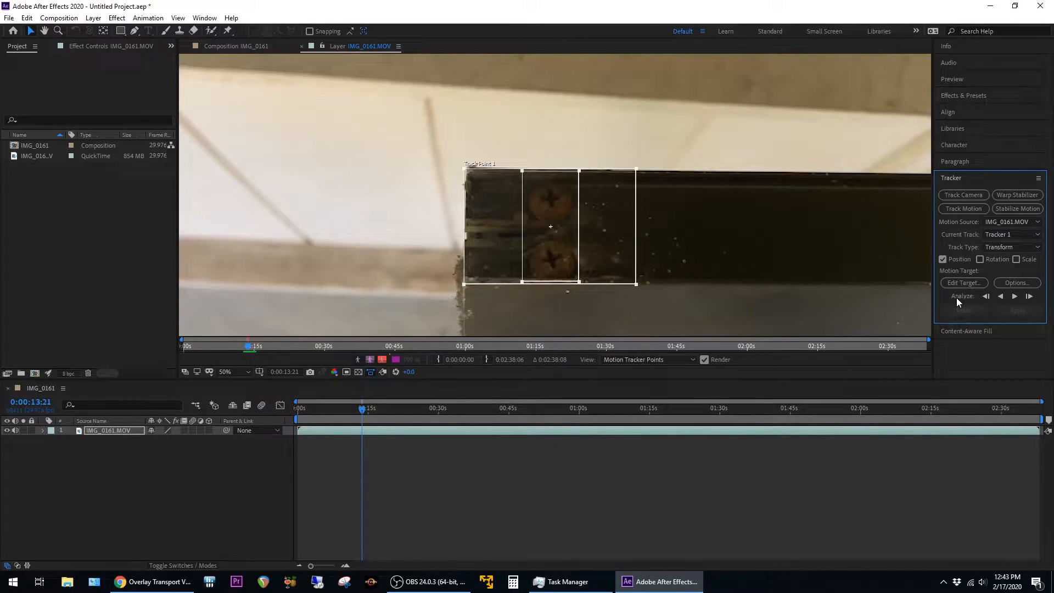
mouse_move(1014, 296)
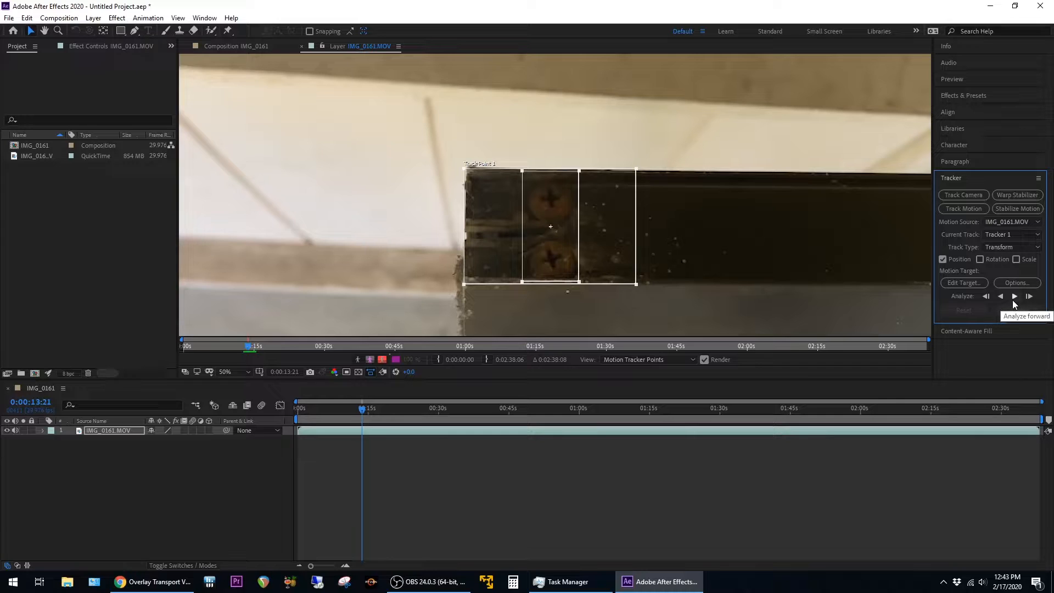
Step: Run Analyze Forward on the large Track Point 1, advancing a few frames slowly
click(1014, 297)
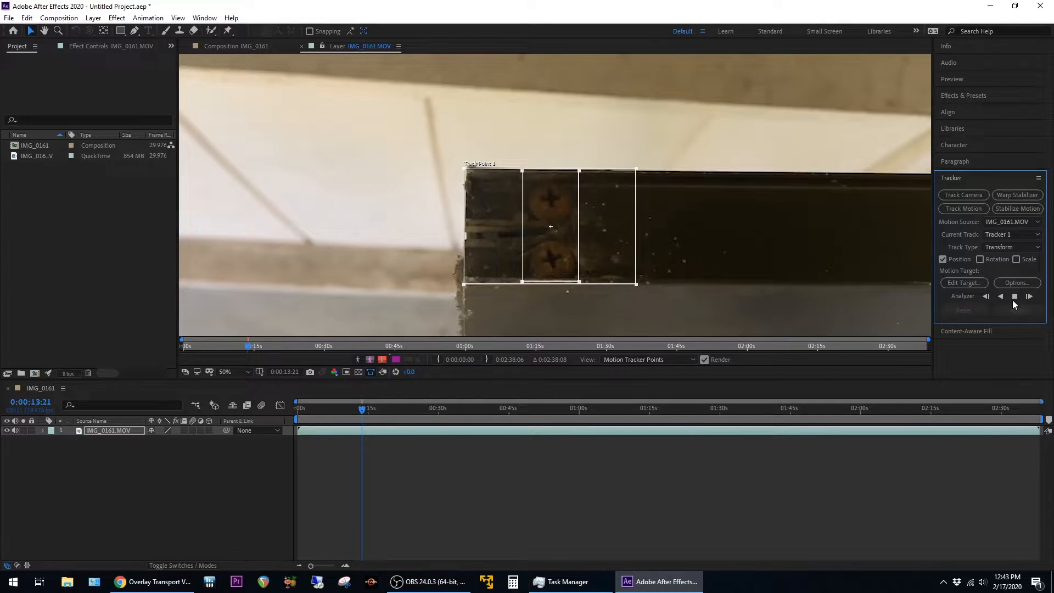
click(1029, 295)
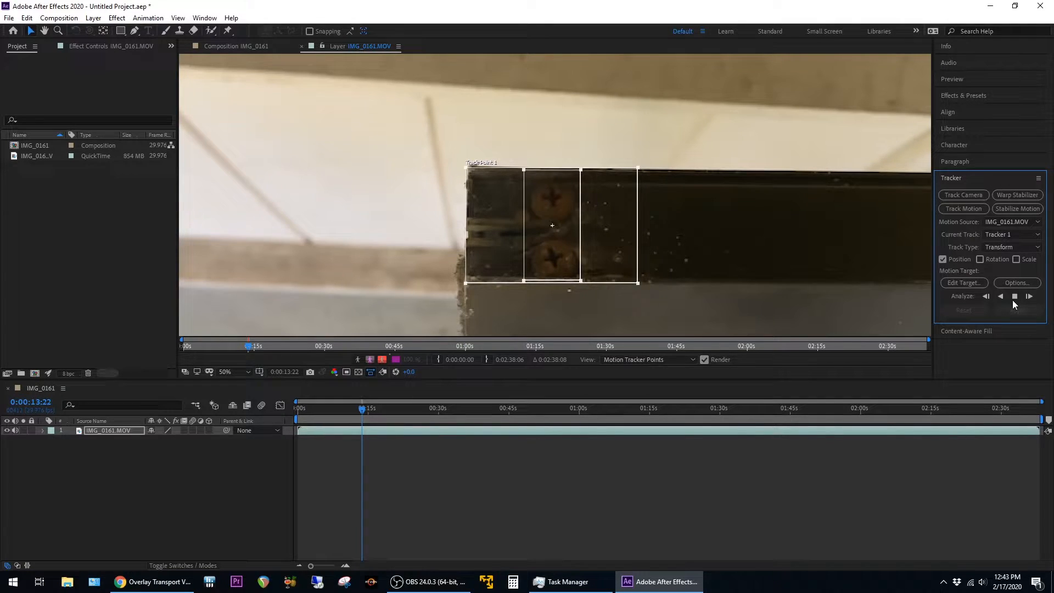
click(1028, 297)
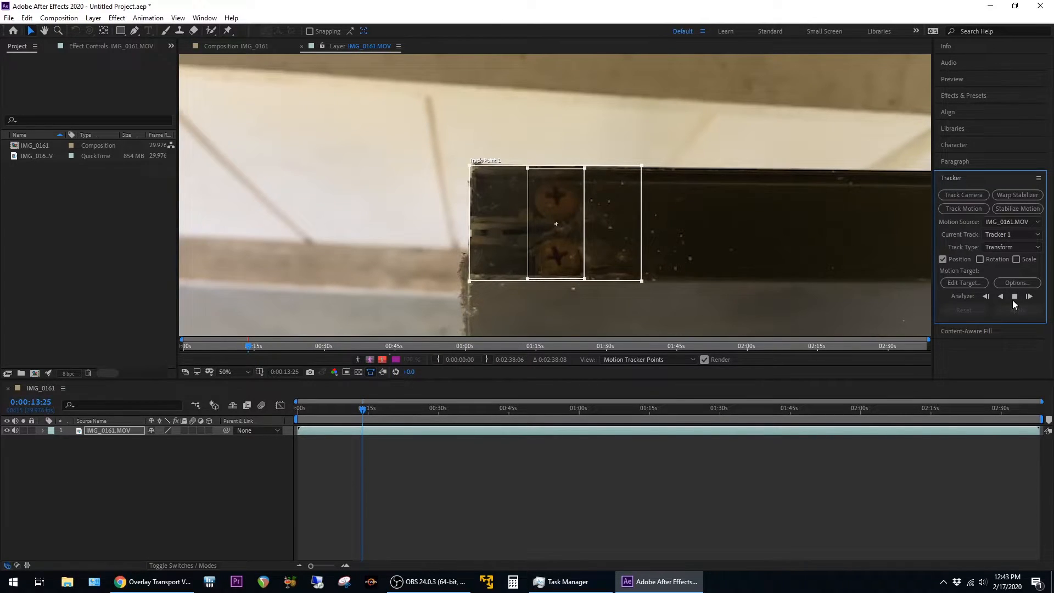
click(1028, 295)
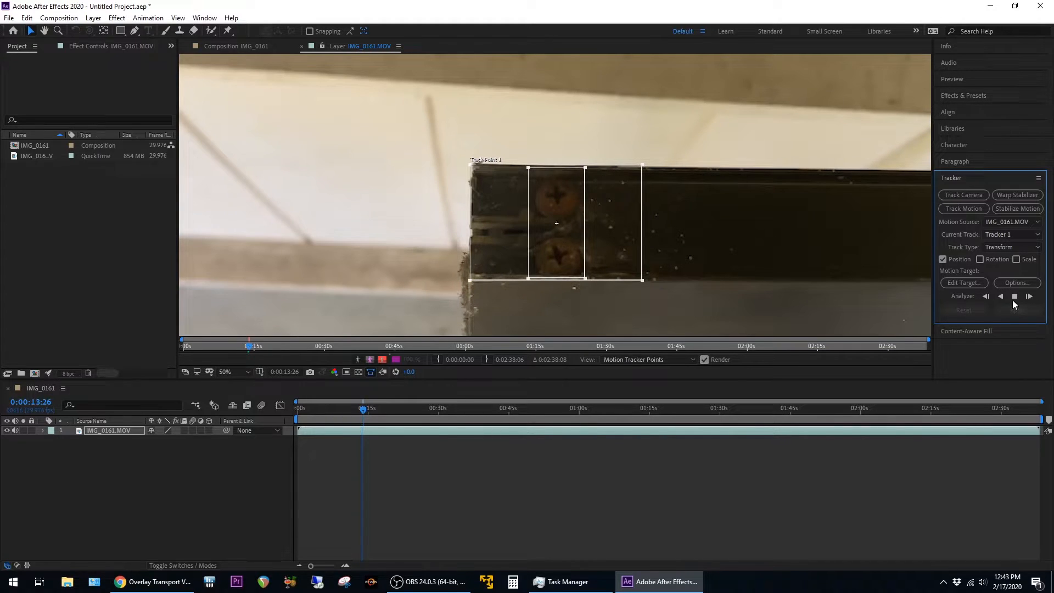
Step: Stop the slow analysis and Reset the tracker to its default small point
click(1028, 295)
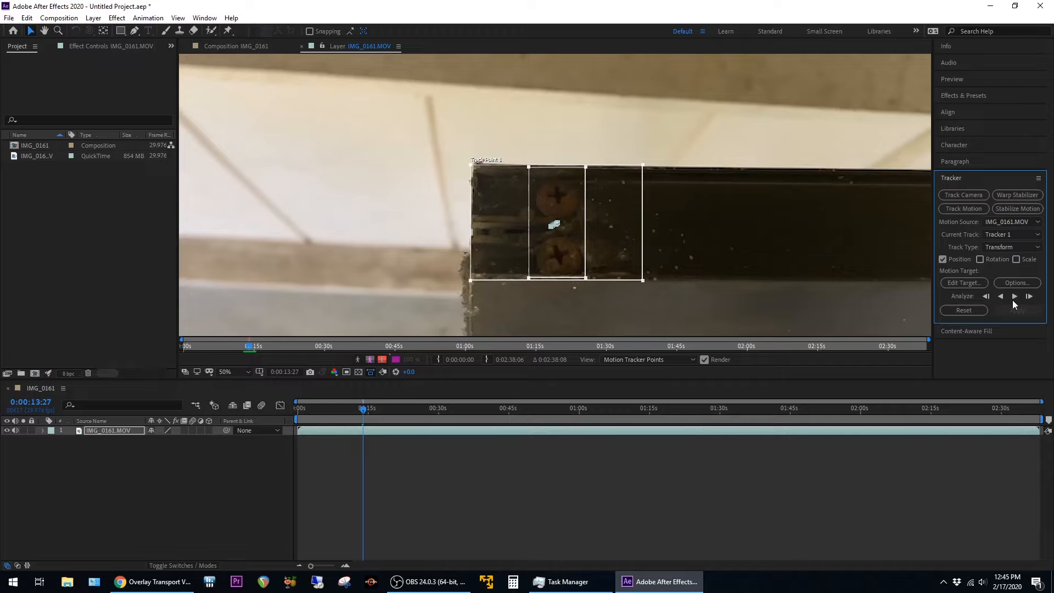
click(985, 295)
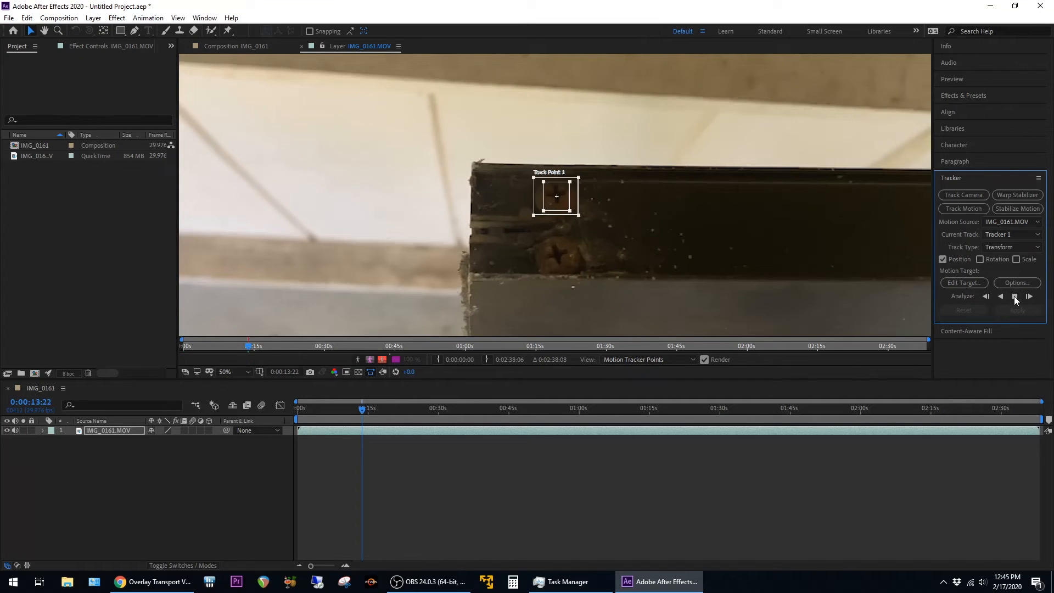
Step: Start Analyze Forward again with the small Track Point 1 above the screw
click(1014, 297)
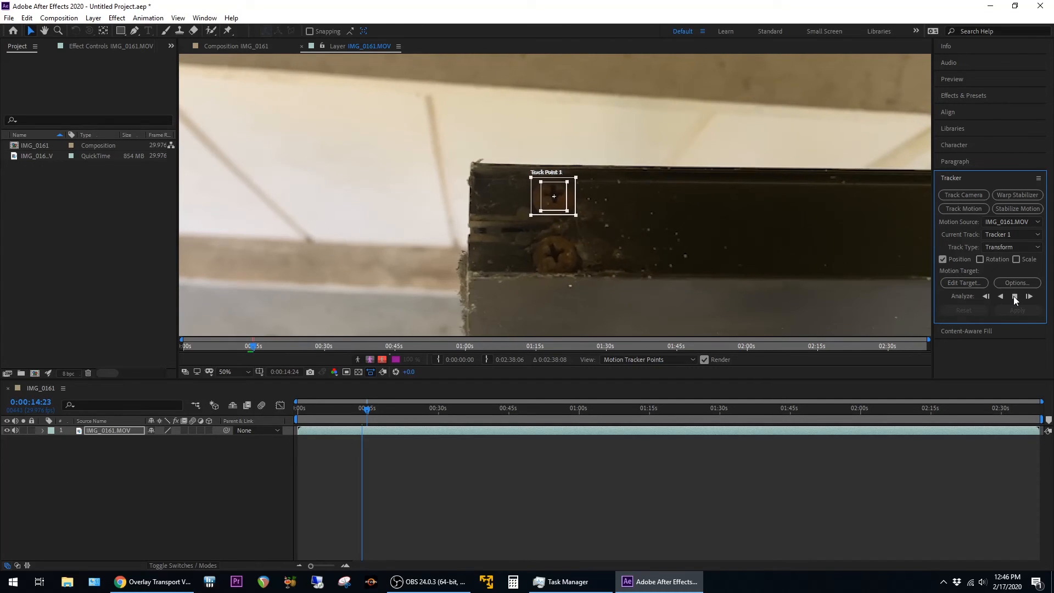
Step: Continue forward analysis with the small point, reaching 0:00:15:04 much faster
click(1014, 296)
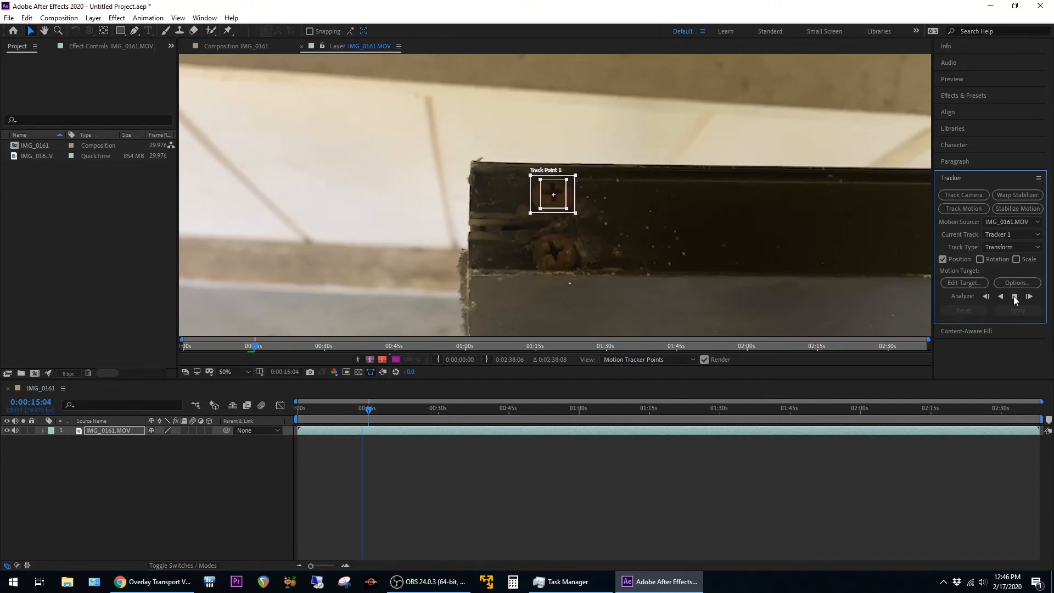